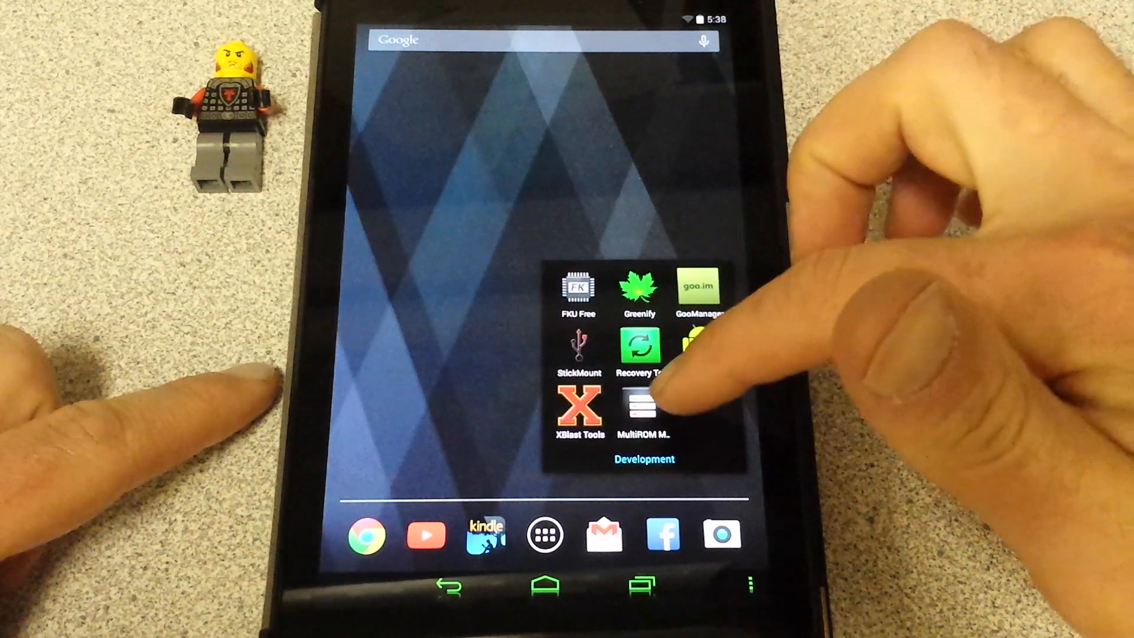
Launch ES File Explorer from the home screen to view the sdcard's top-level folders
click(639, 405)
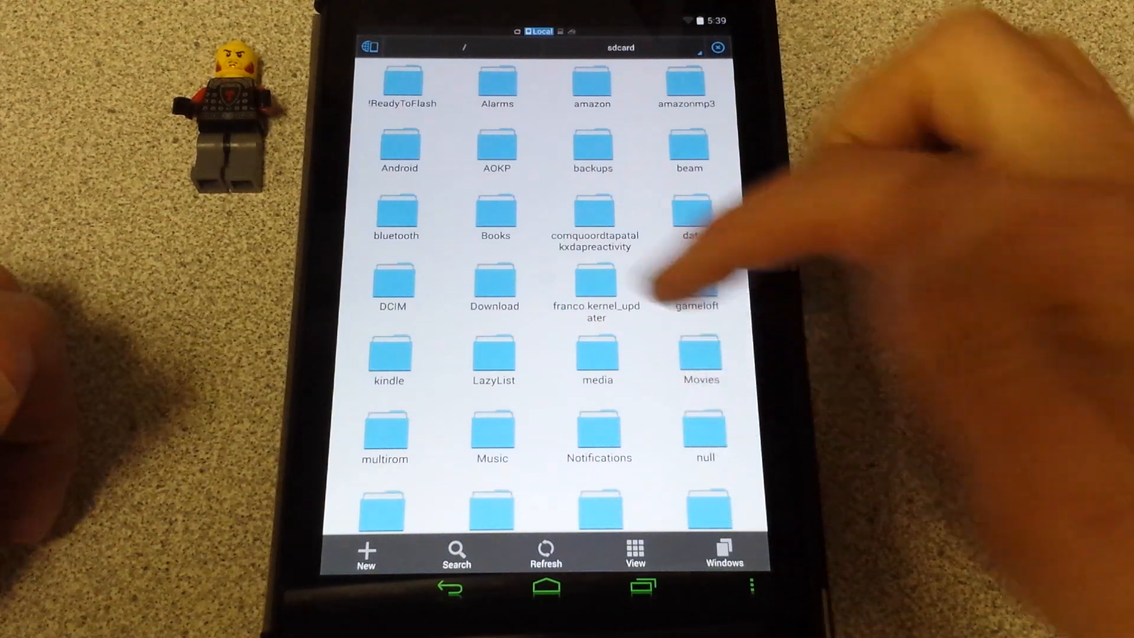
Enter the Download folder containing the ElementalX kernel, MultiROM and recovery files
click(494, 283)
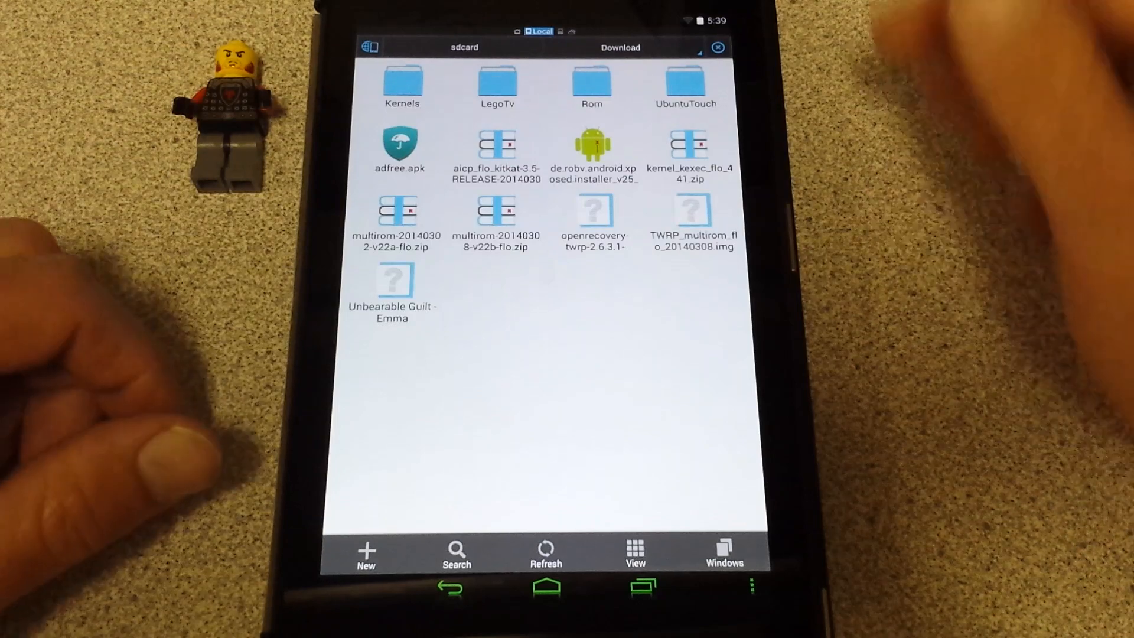
click(401, 83)
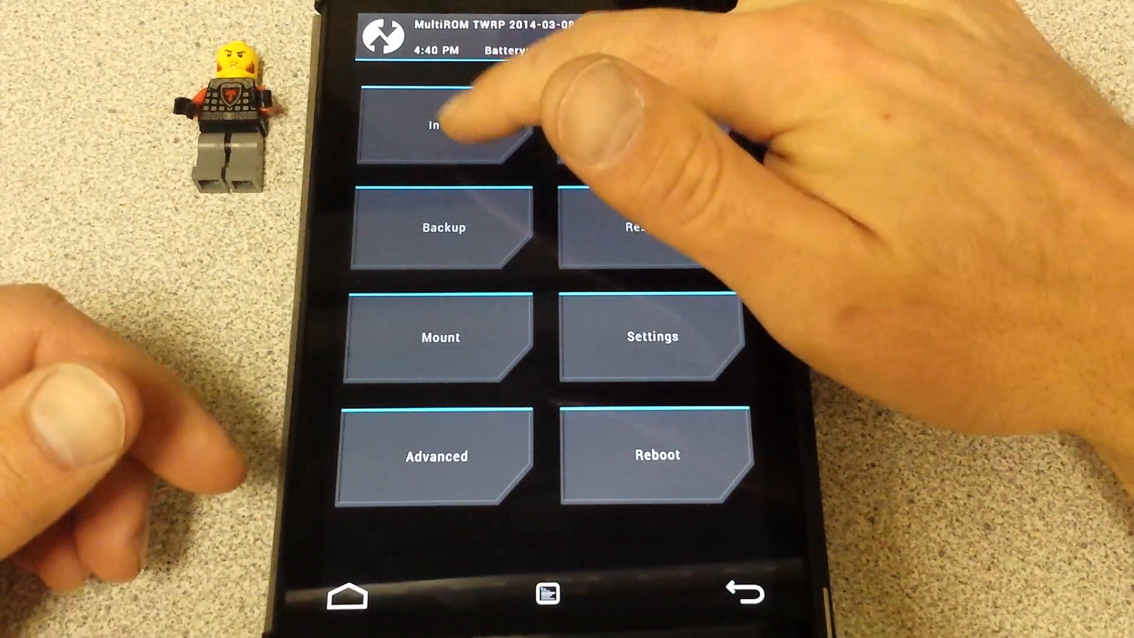
Begin installing the ElementalX zip from TWRP's Install menu so its AROMA installer starts
click(439, 123)
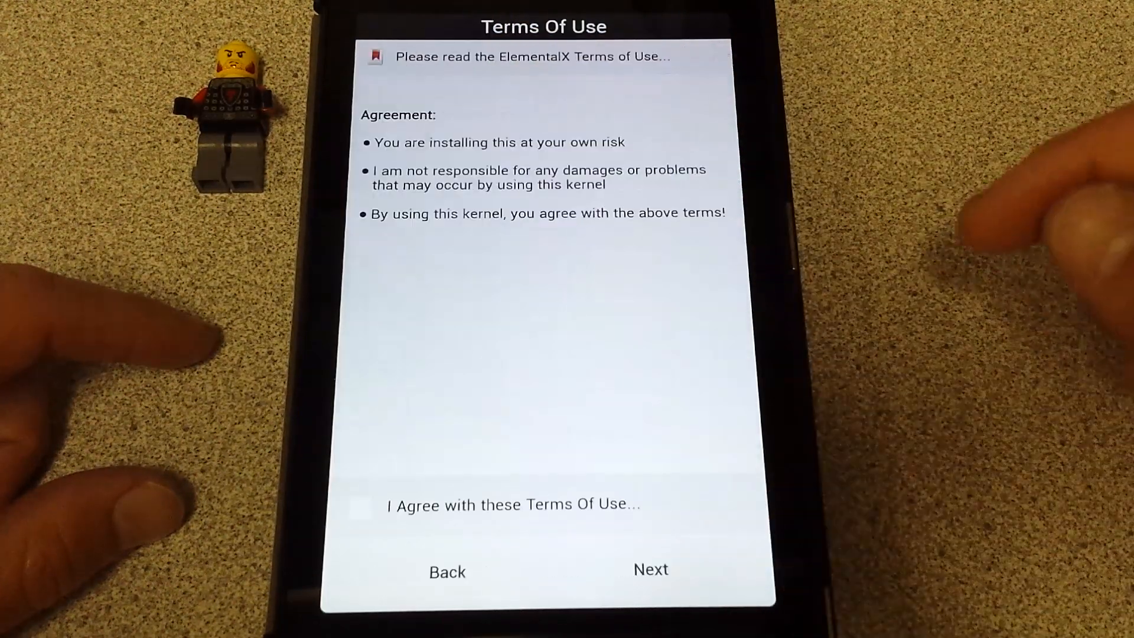
Agree to the ElementalX Terms of Use, pass the changelog and acknowledge the hardware-settings warning
click(359, 504)
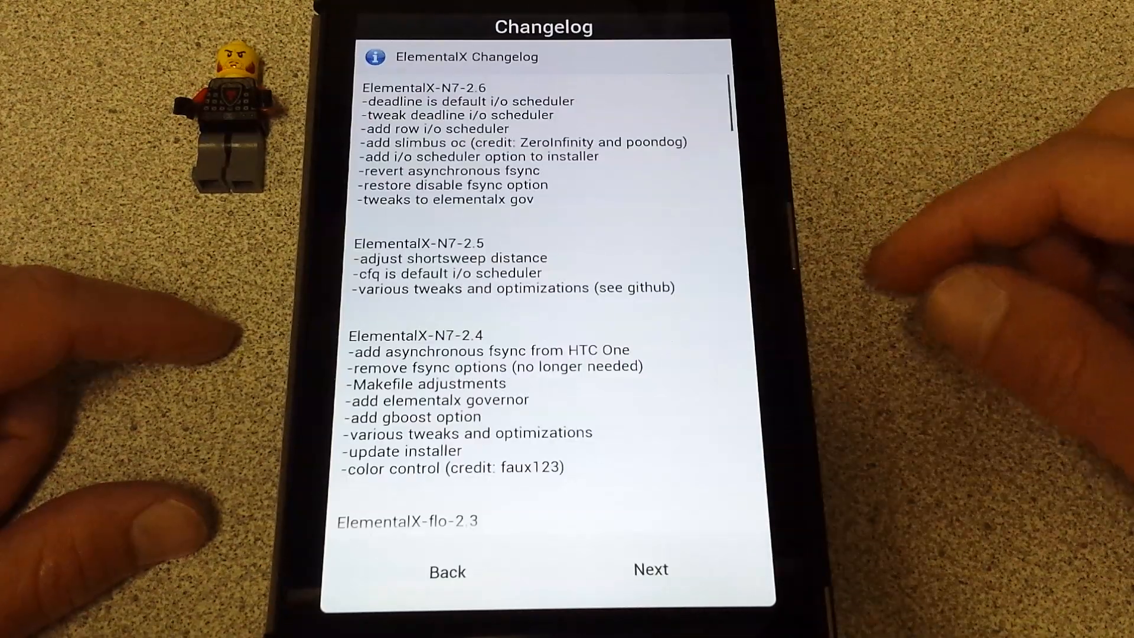
scroll(down, 3)
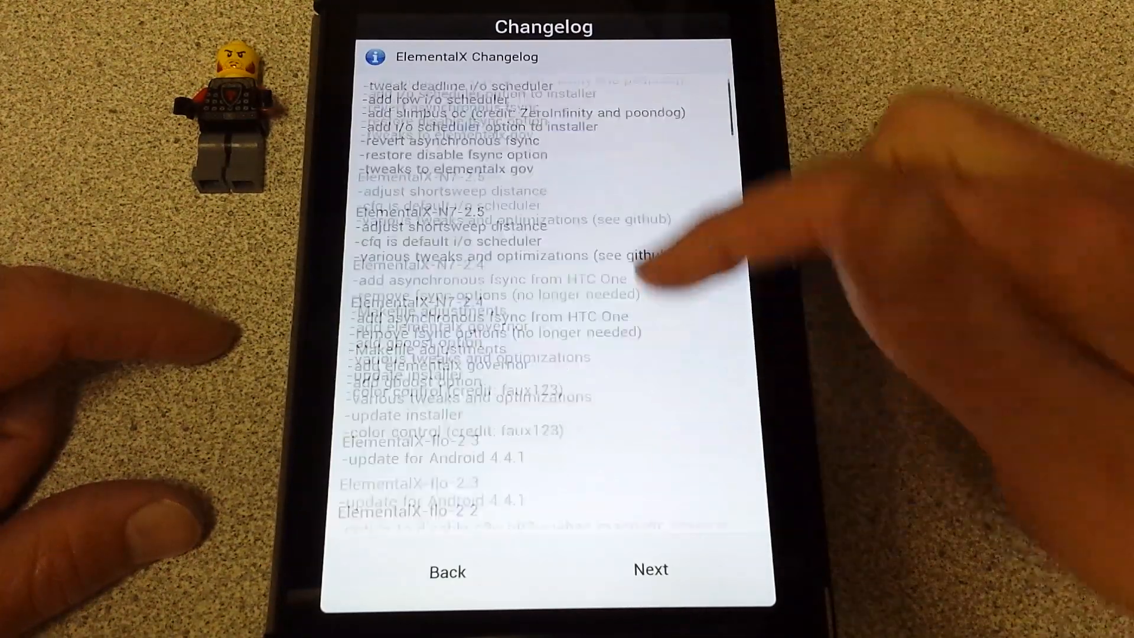
scroll(down, 3)
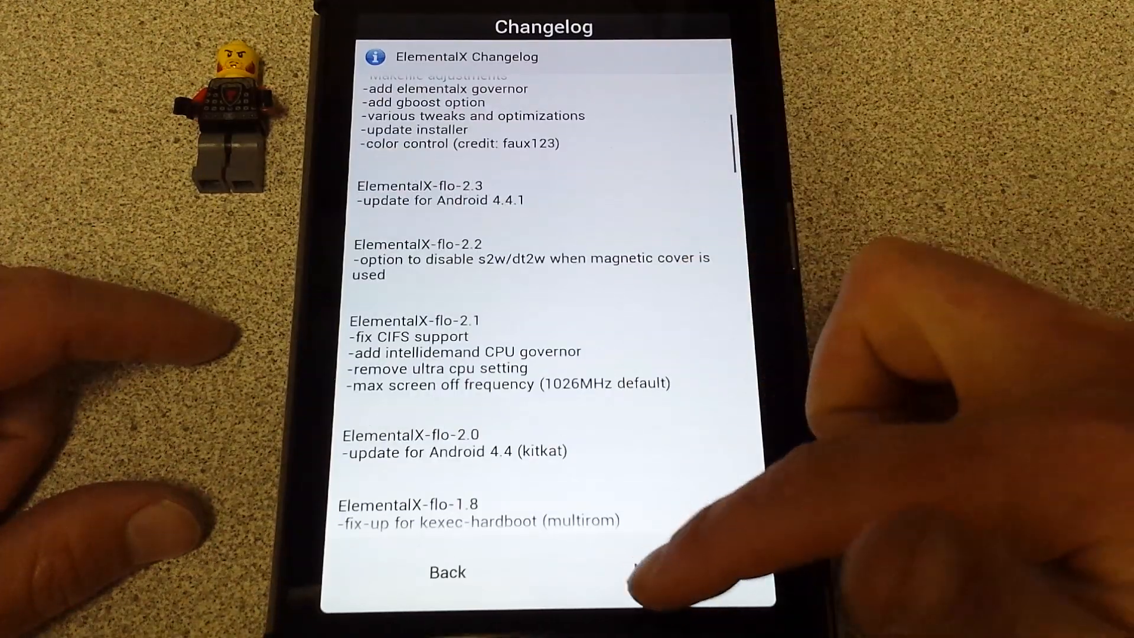
click(650, 571)
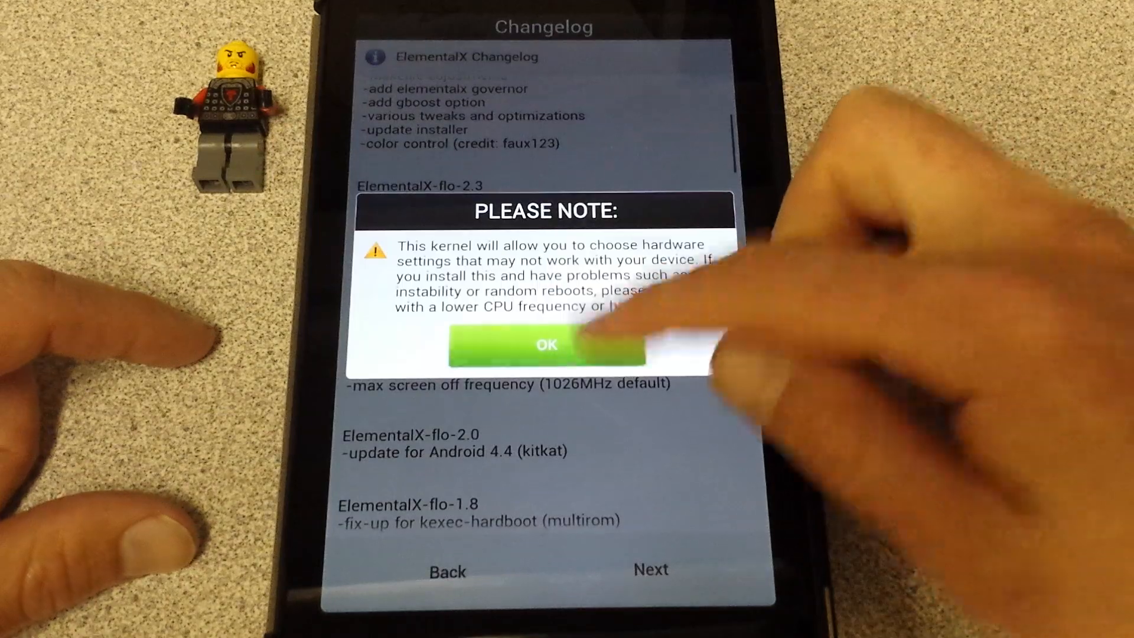
click(545, 344)
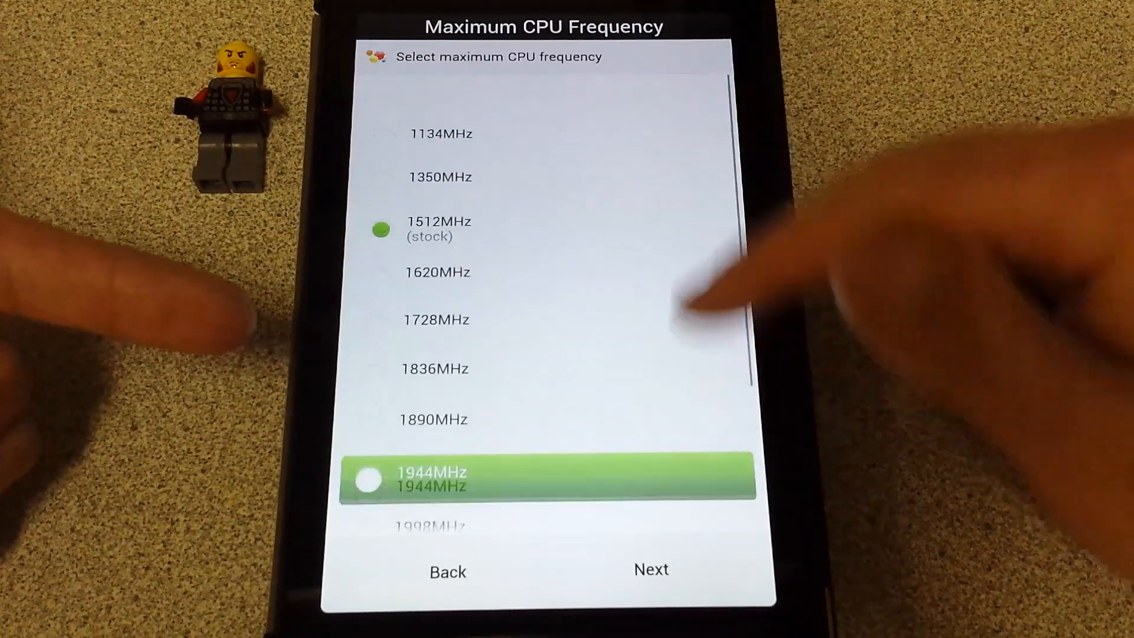
Keep the stock 1512MHz maximum CPU frequency and continue to Auto Undervolting
scroll(down, 3)
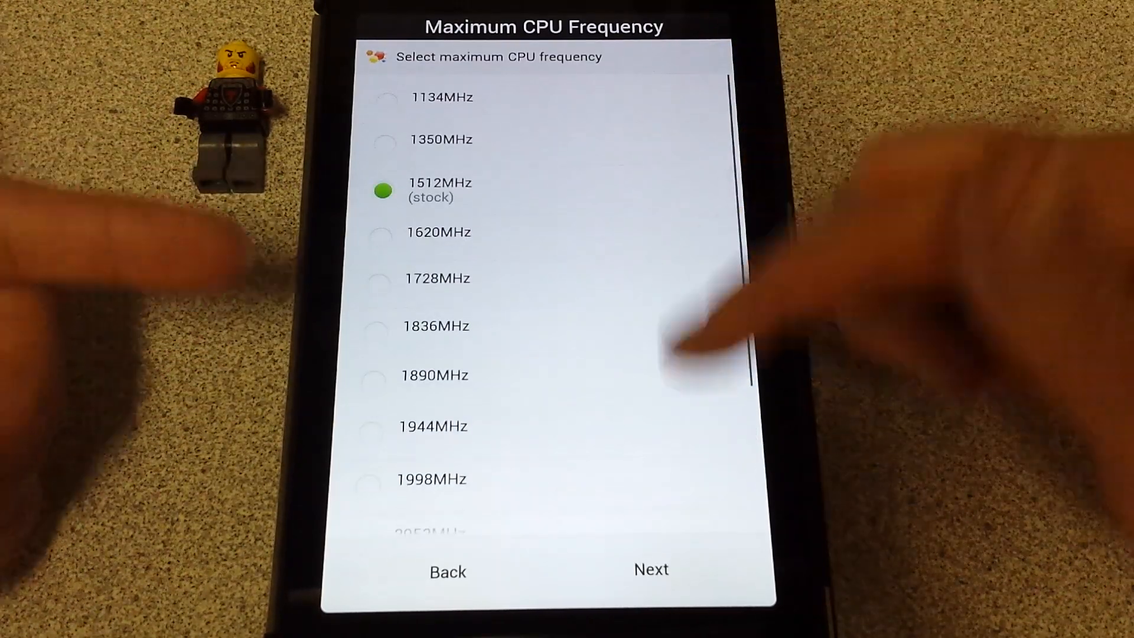
click(650, 569)
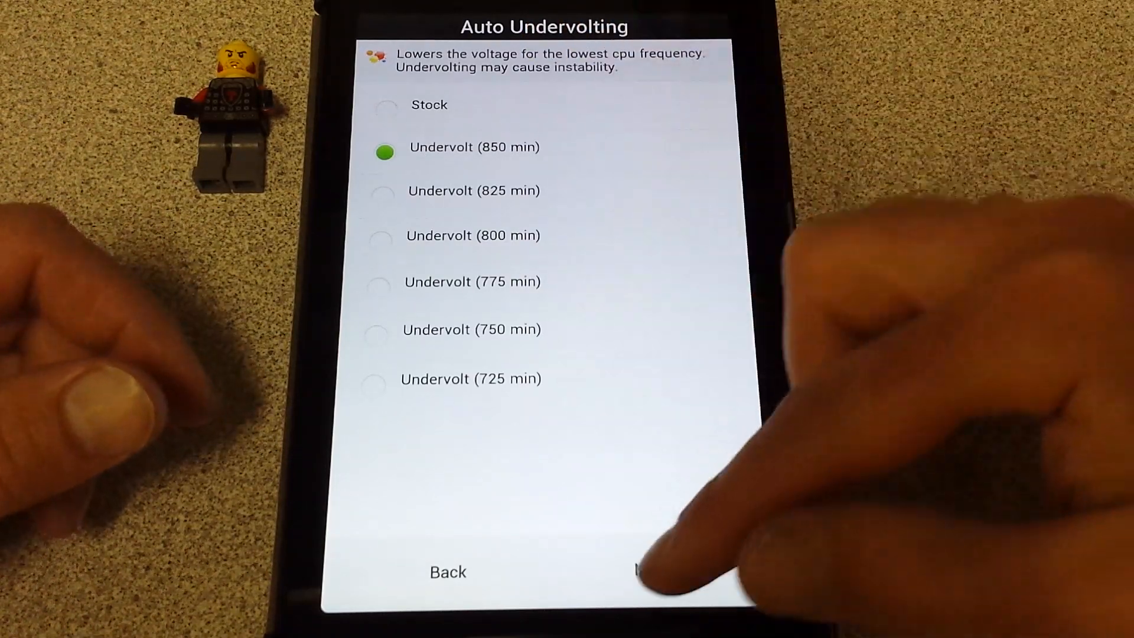
Confirm Undervolt (850 min) and the default 450MHz maximum GPU frequency, reaching the i/o scheduler choices
click(651, 571)
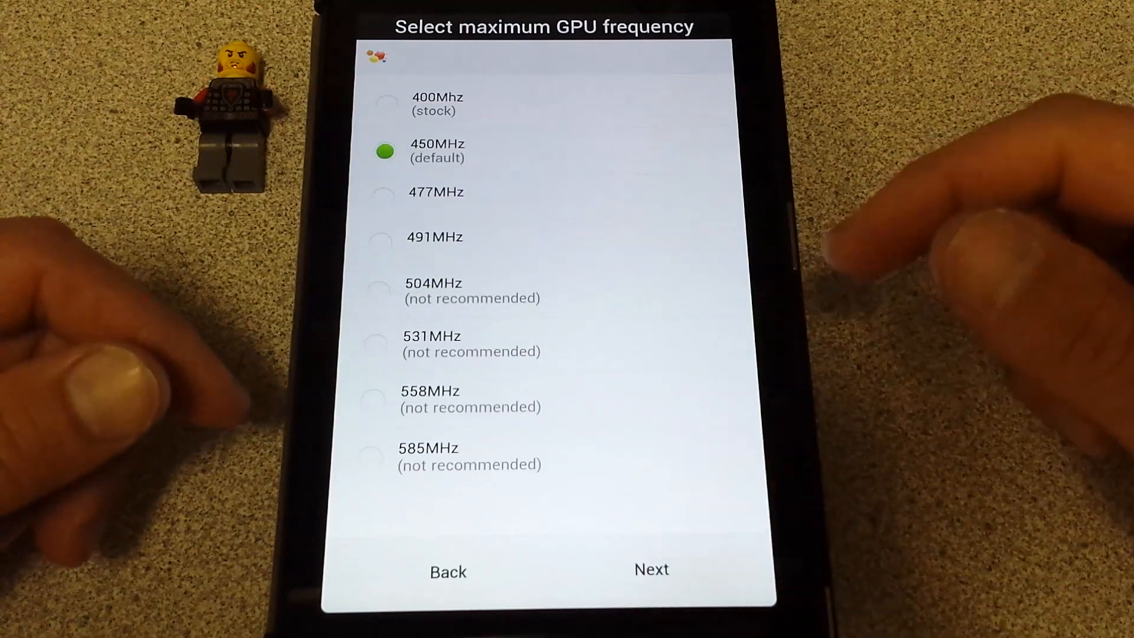
click(649, 569)
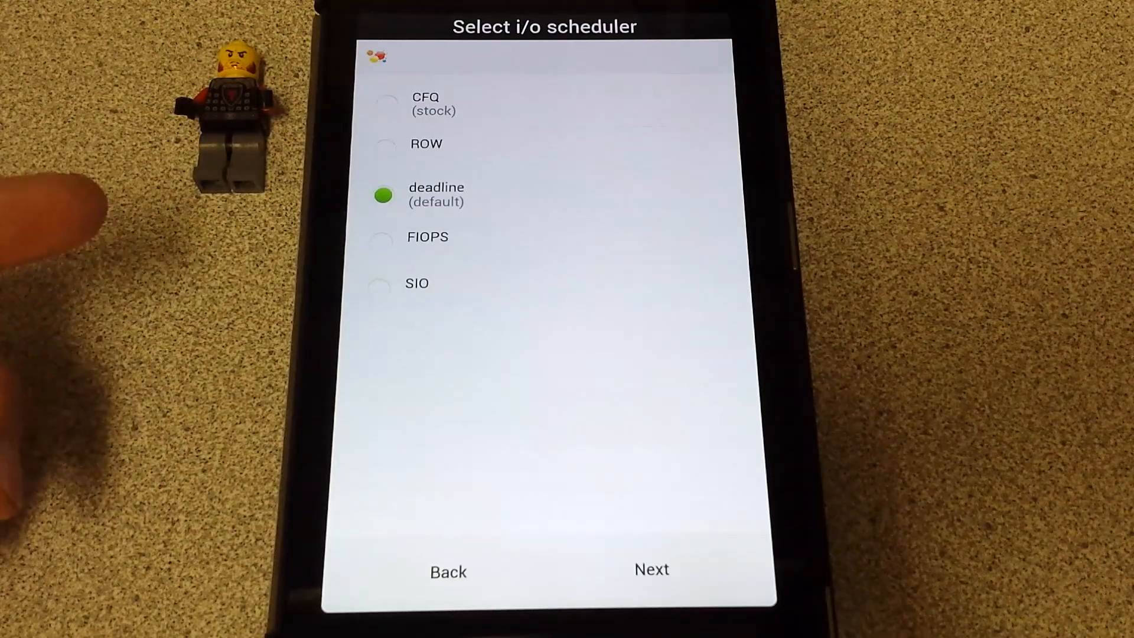
mouse_move(144, 130)
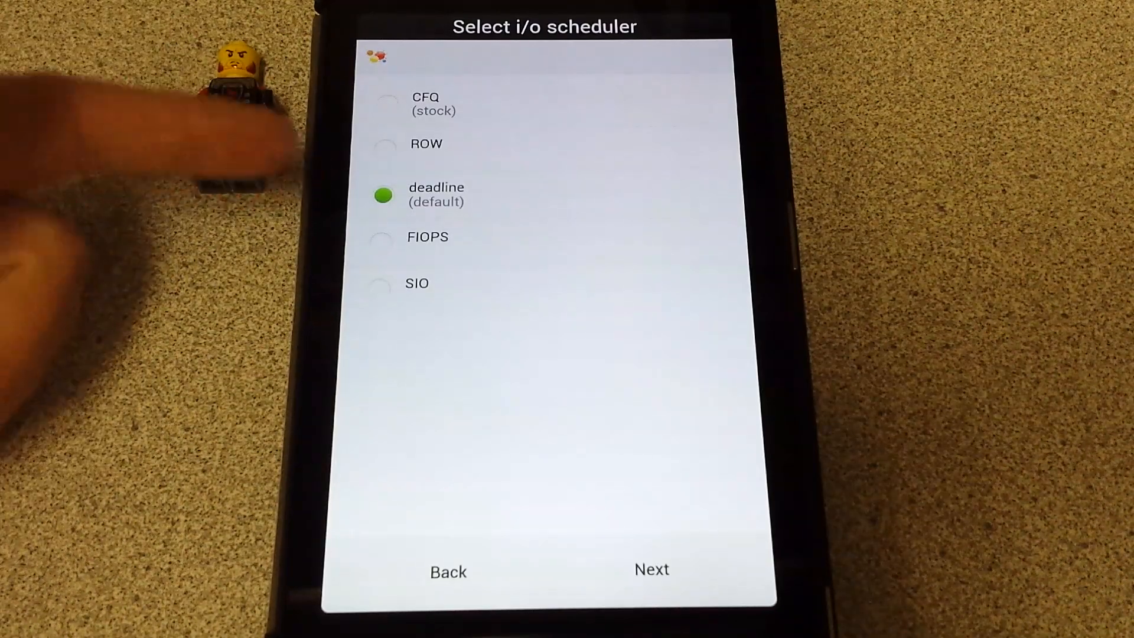
mouse_move(326, 225)
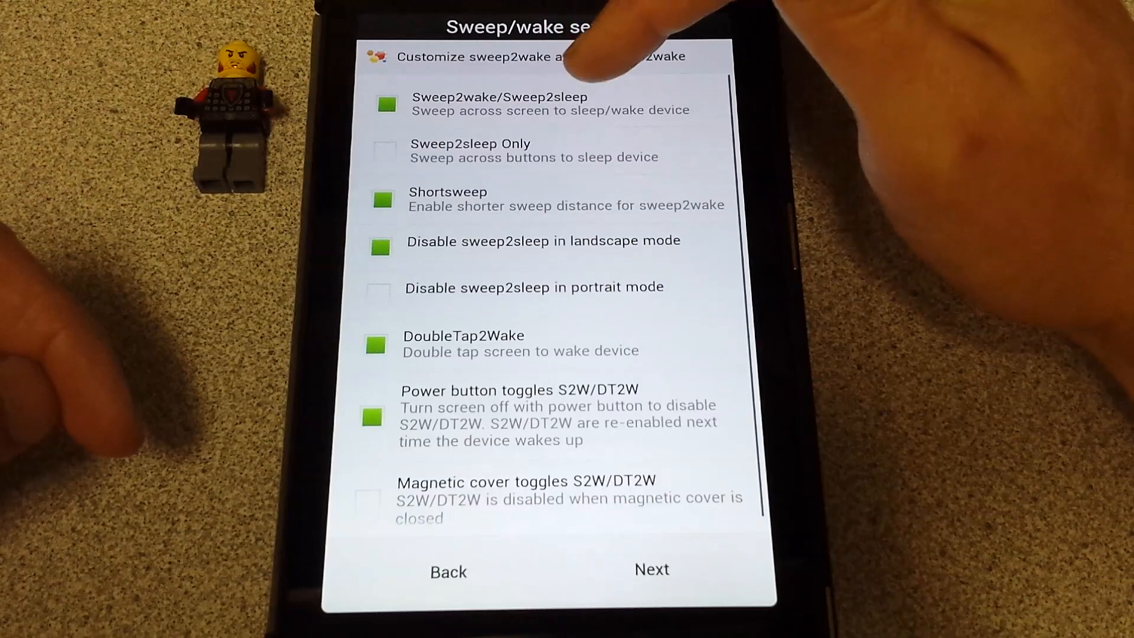
Uncheck Sweep2wake/Sweep2sleep, leaving DoubleTap2Wake and the power-button S2W/DT2W toggle enabled
click(384, 104)
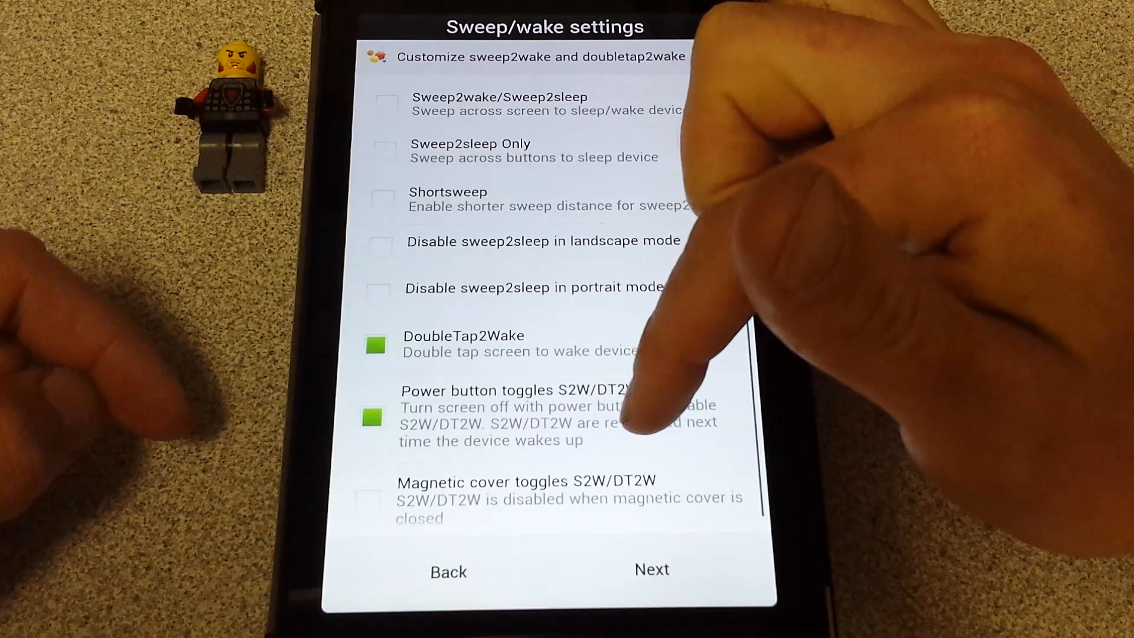
mouse_move(681, 362)
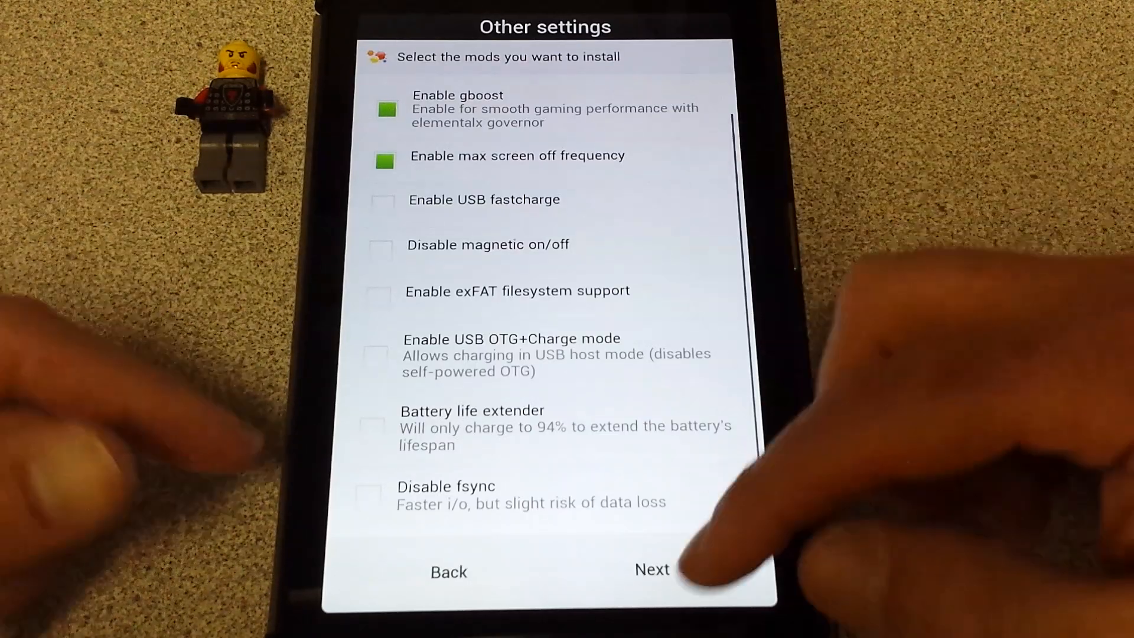
Install the kernel with the chosen mods and continue to the Installation Completed confirmation
click(652, 570)
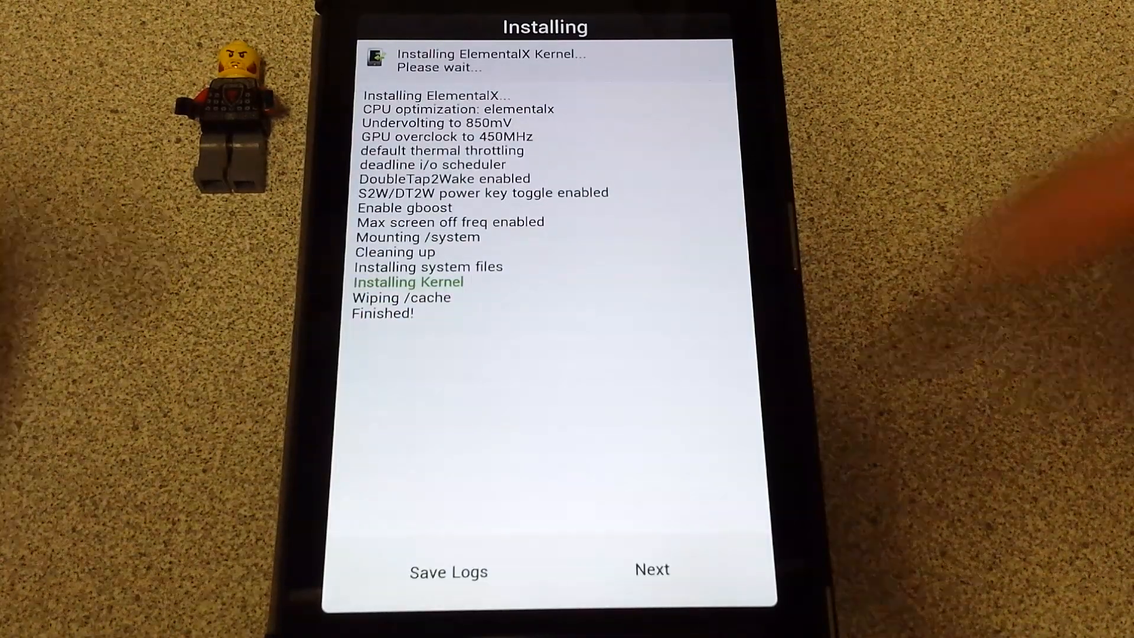
click(652, 570)
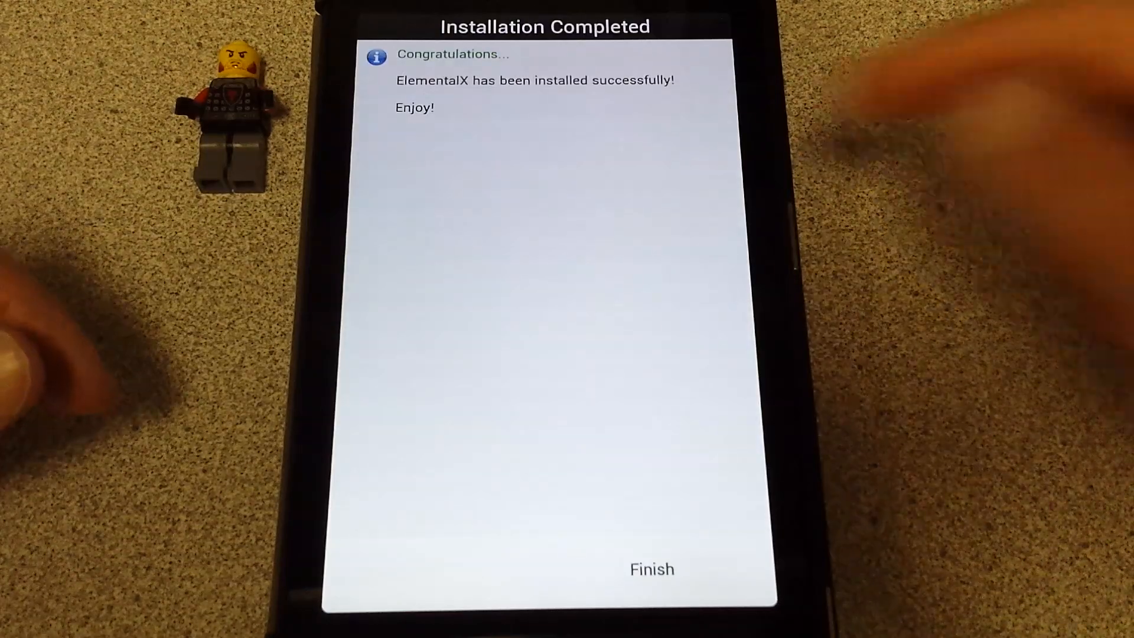